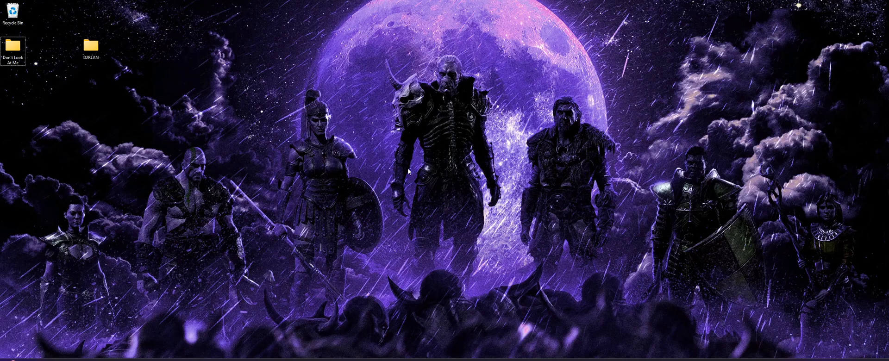
pyautogui.moveTo(400, 200)
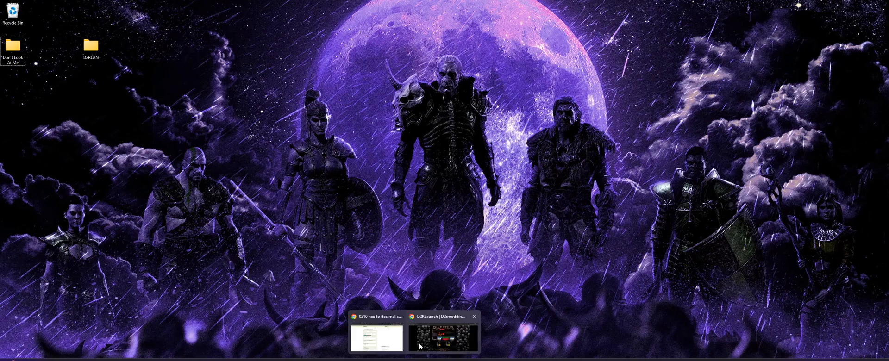
# Step: Go from the D2R Modding home page to D2RLaunch and scroll to the D2RLAN download
pyautogui.click(442, 334)
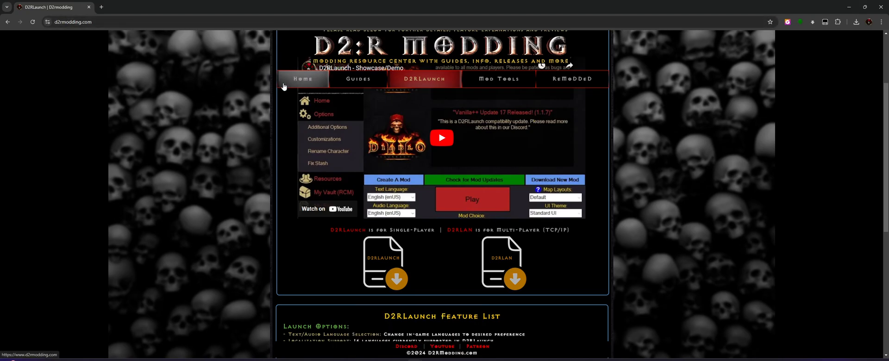
pyautogui.click(303, 79)
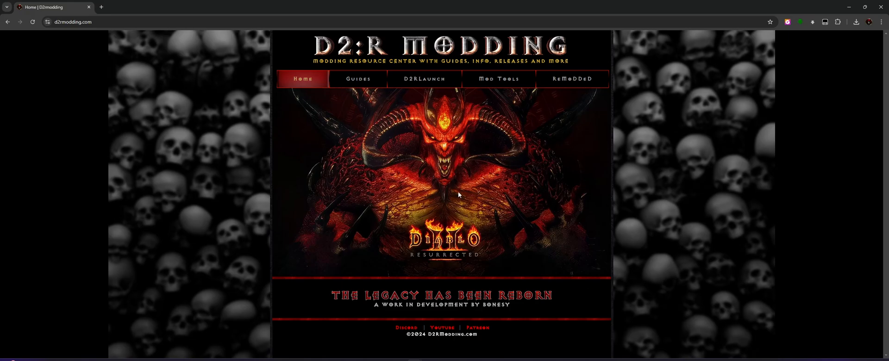
pyautogui.moveTo(423, 79)
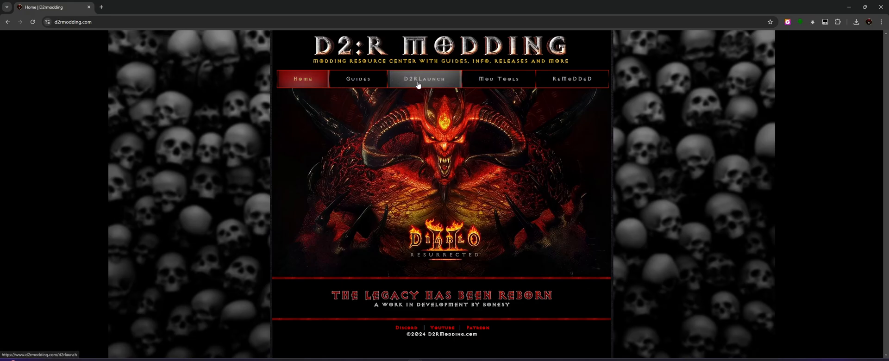
pyautogui.click(424, 79)
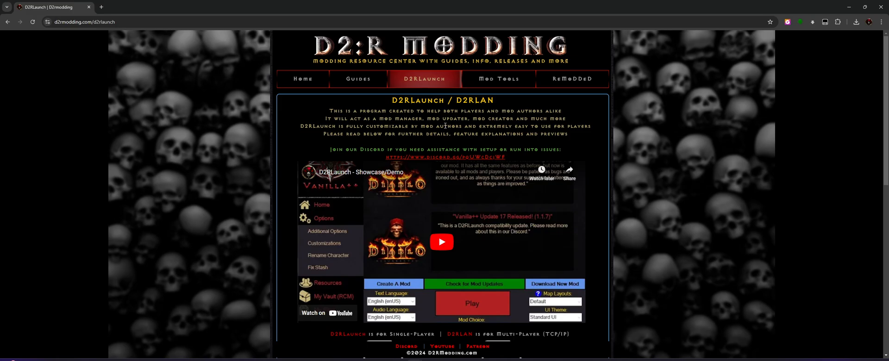
pyautogui.scroll(-3)
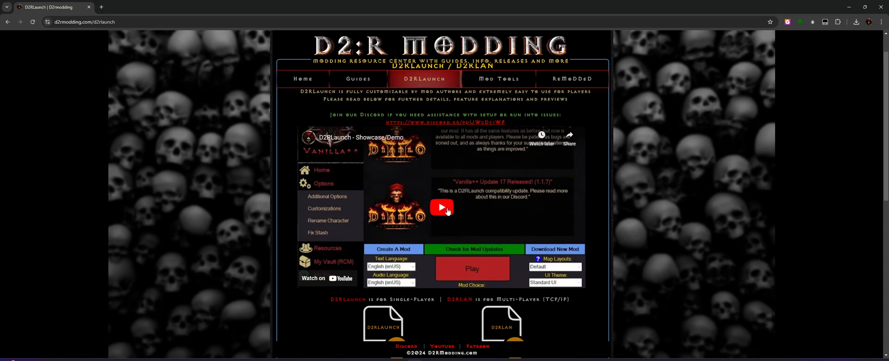
pyautogui.scroll(-3)
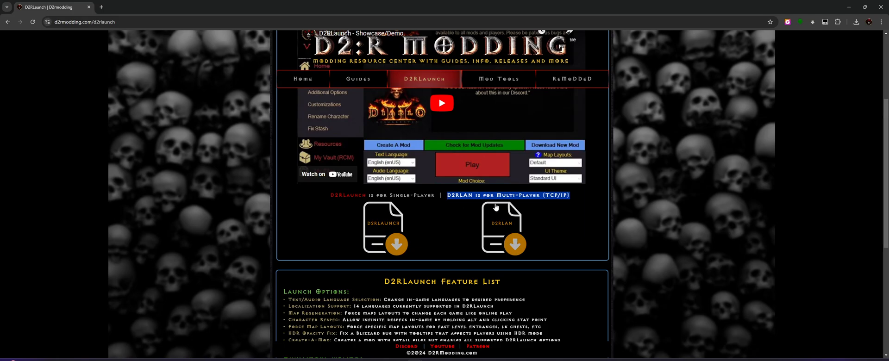
pyautogui.moveTo(456, 239)
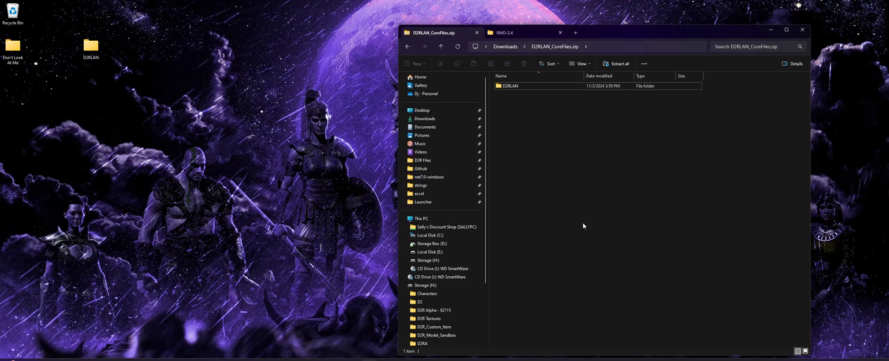
# Step: Open D2RLAN_CoreFiles.zip from Downloads and select the D2RLAN folder inside
pyautogui.click(509, 85)
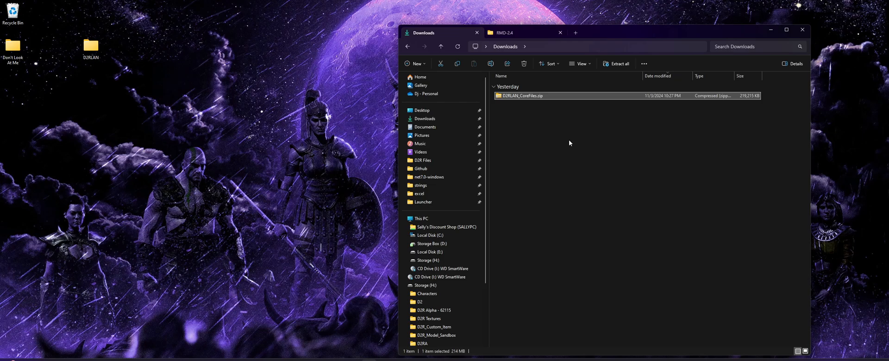
pyautogui.doubleClick(522, 95)
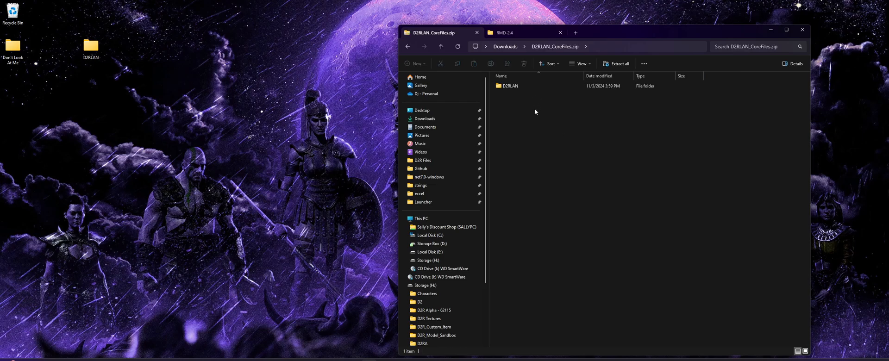
pyautogui.click(508, 86)
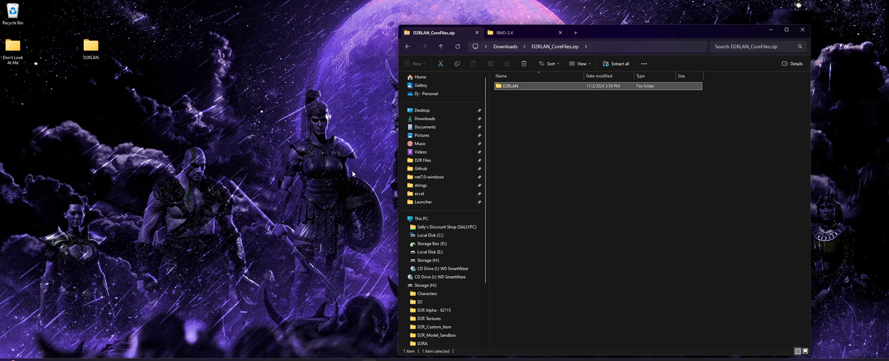
pyautogui.moveTo(516, 90)
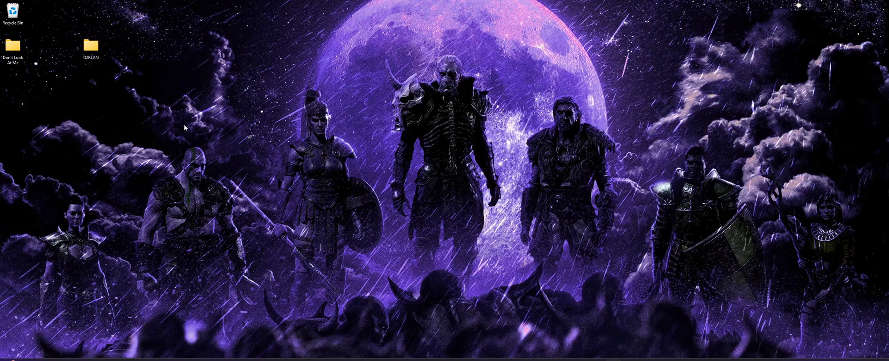
# Step: Open the desktop D2RLAN folder and point out its Launcher, Stasher and Updater subfolders
pyautogui.doubleClick(90, 47)
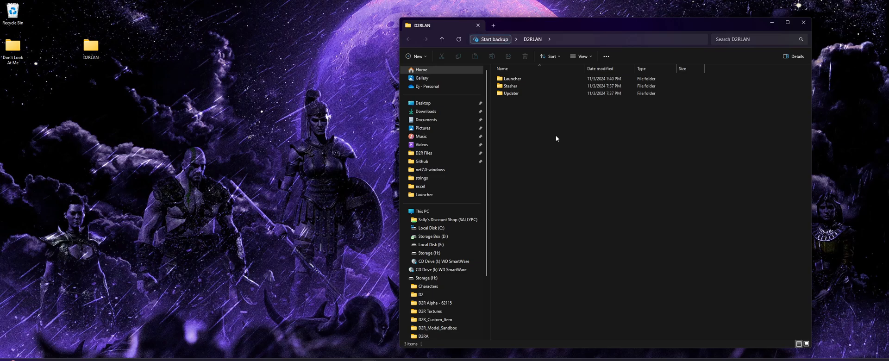
pyautogui.click(512, 79)
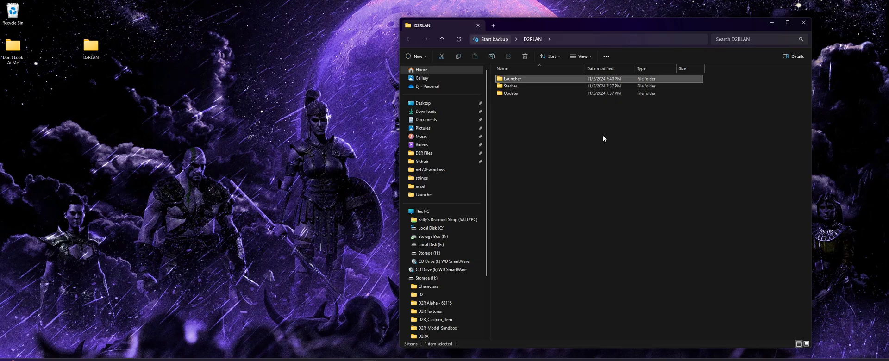
pyautogui.moveTo(574, 124)
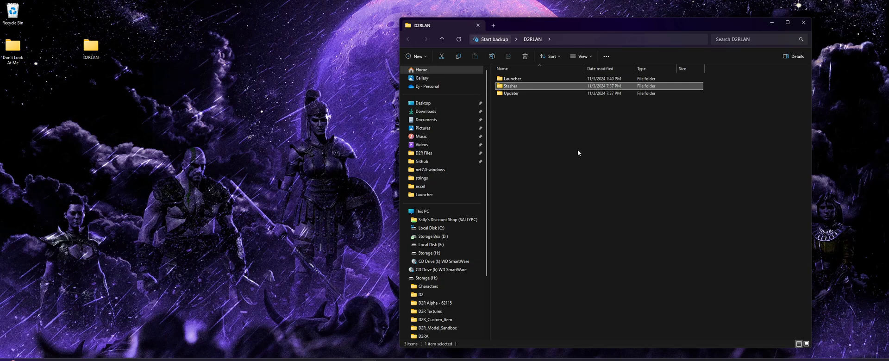
pyautogui.click(511, 93)
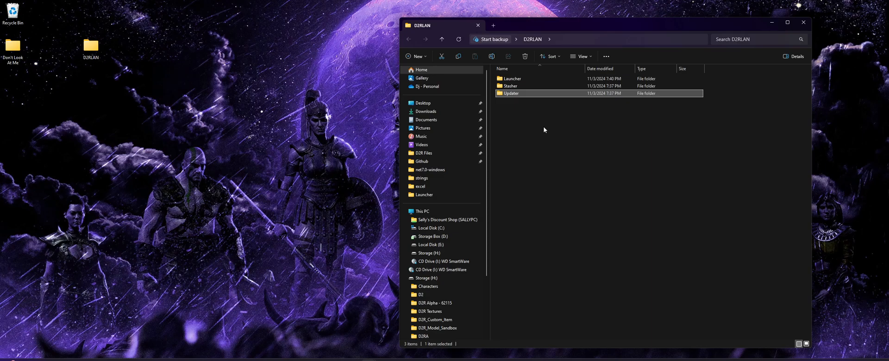
pyautogui.click(532, 86)
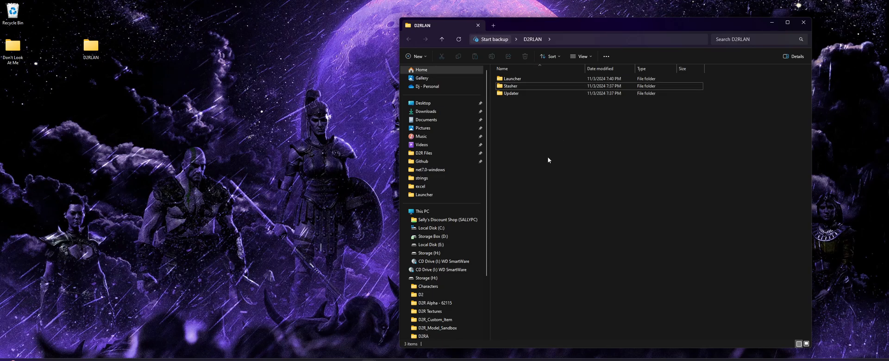
pyautogui.moveTo(543, 162)
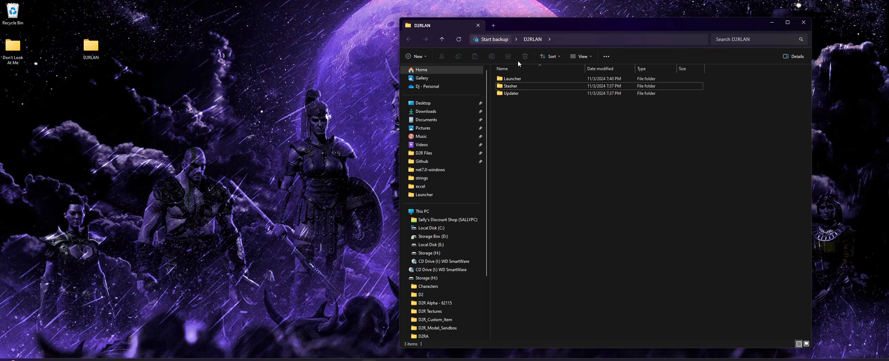
# Step: Open the Launcher subfolder and look over its language folders and Beacon.exe
pyautogui.doubleClick(512, 79)
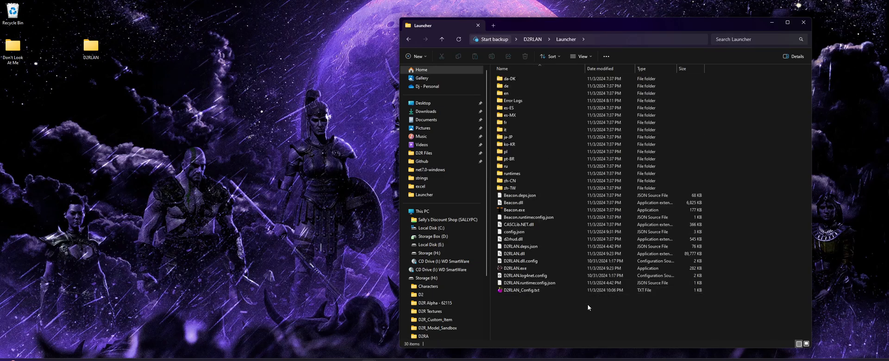
pyautogui.moveTo(584, 313)
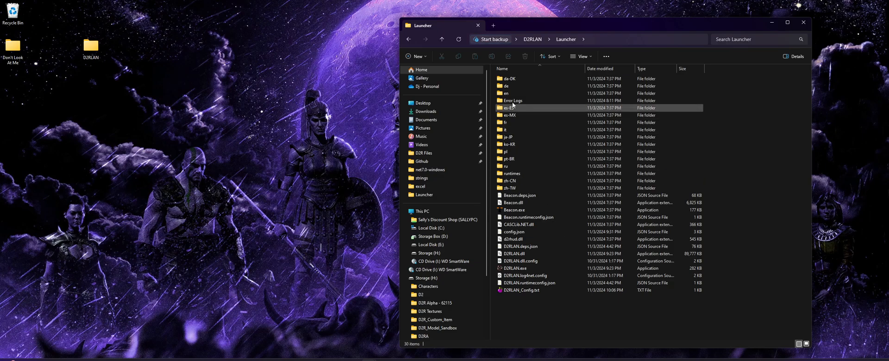
pyautogui.click(508, 187)
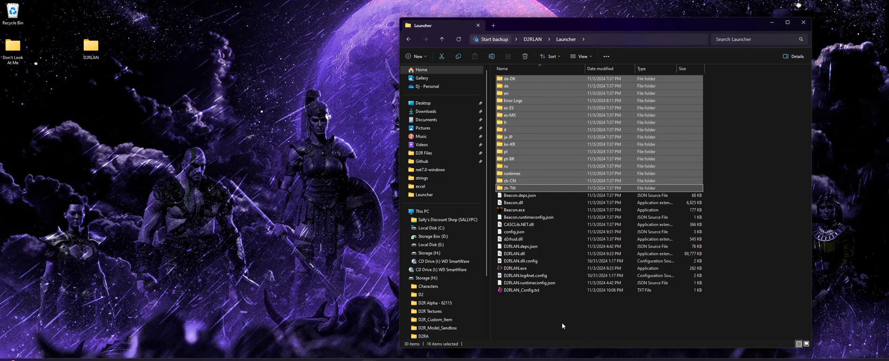
pyautogui.click(560, 330)
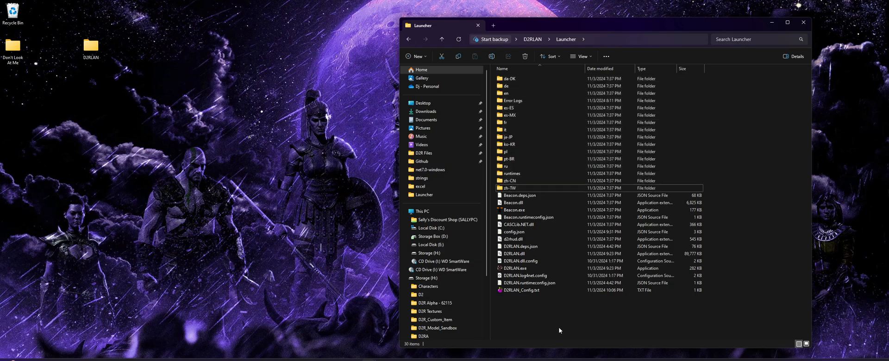
pyautogui.click(514, 210)
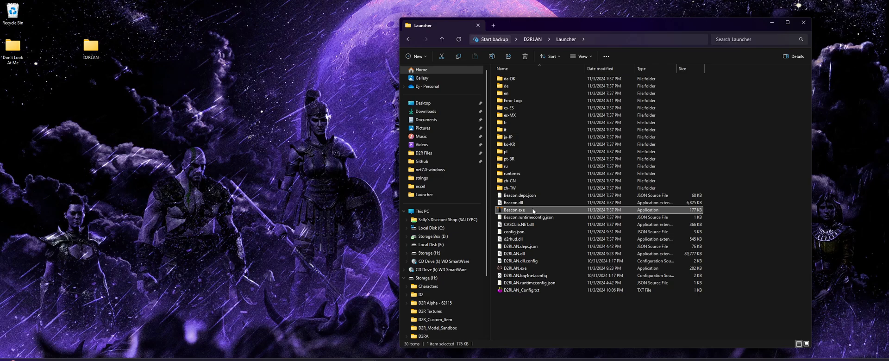
pyautogui.moveTo(532, 210)
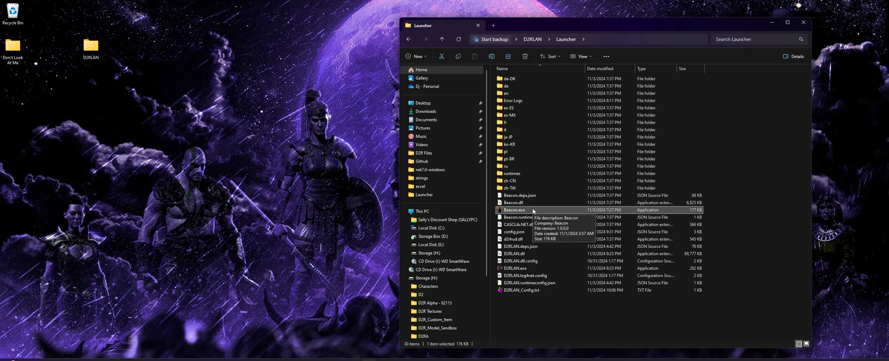
pyautogui.moveTo(571, 233)
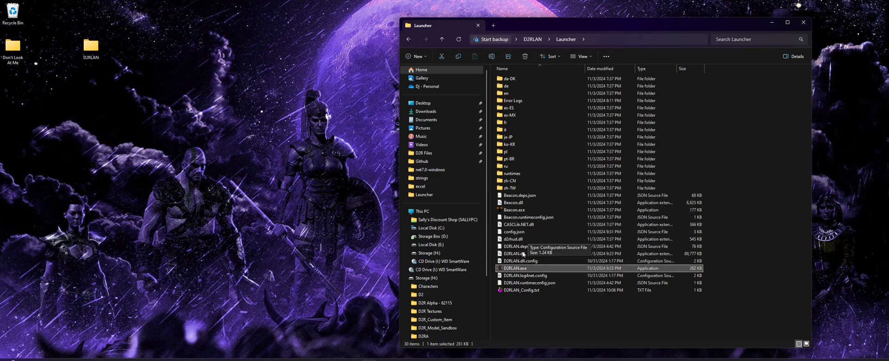
pyautogui.moveTo(538, 269)
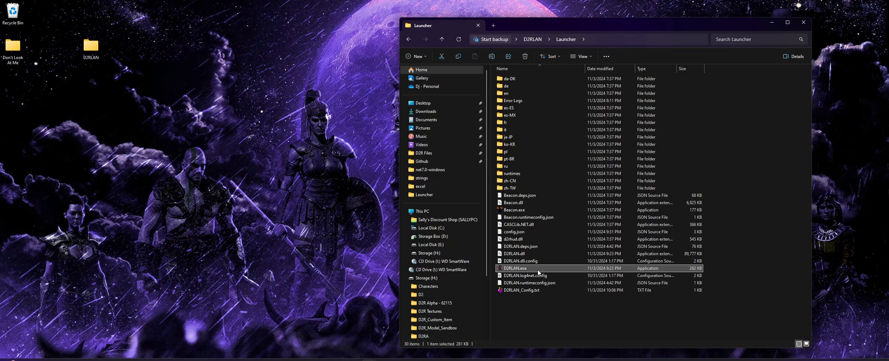
# Step: Run D2RLAN.exe from its context menu, prompting a Microsoft Defender cloud scan
pyautogui.rightClick(515, 268)
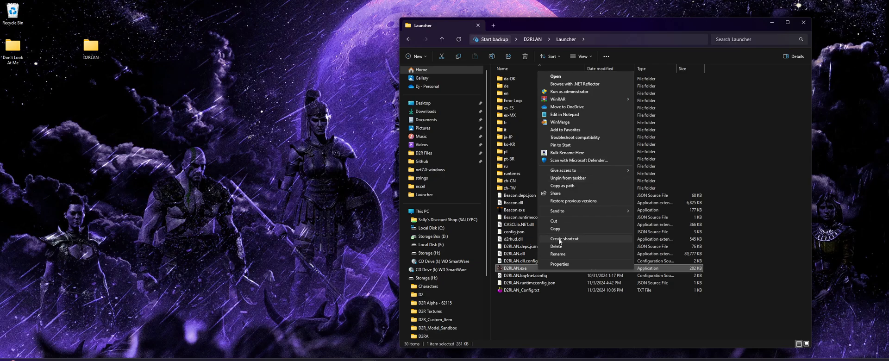
pyautogui.moveTo(571, 240)
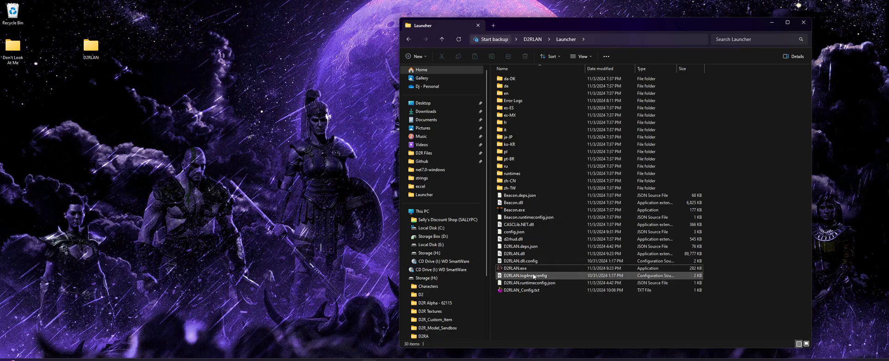
pyautogui.click(513, 268)
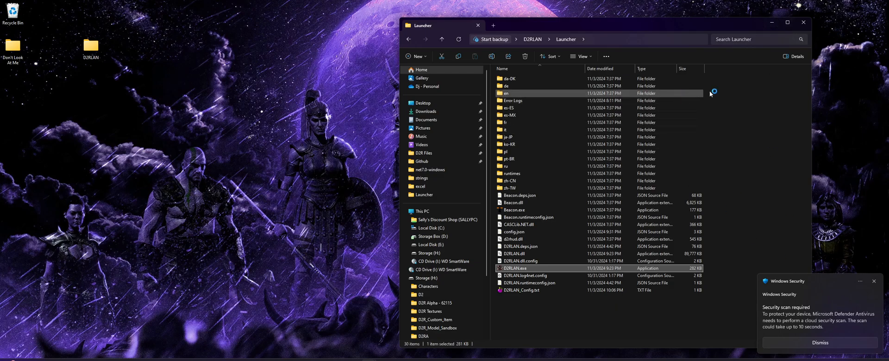
pyautogui.moveTo(741, 273)
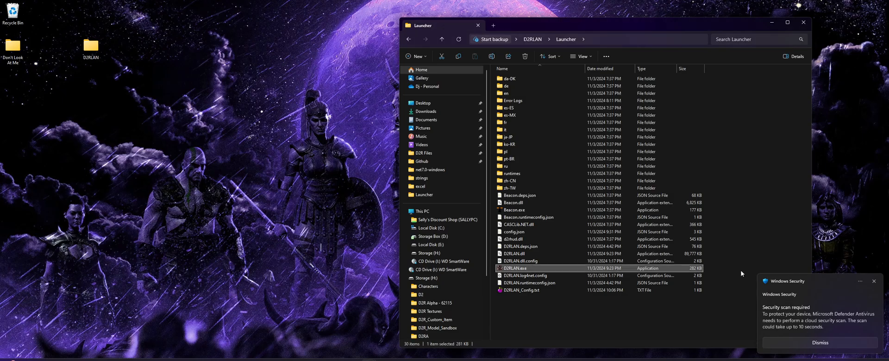
# Step: Launch D2RLAN.exe, close File Explorer, and move the launcher window on the desktop
pyautogui.doubleClick(516, 268)
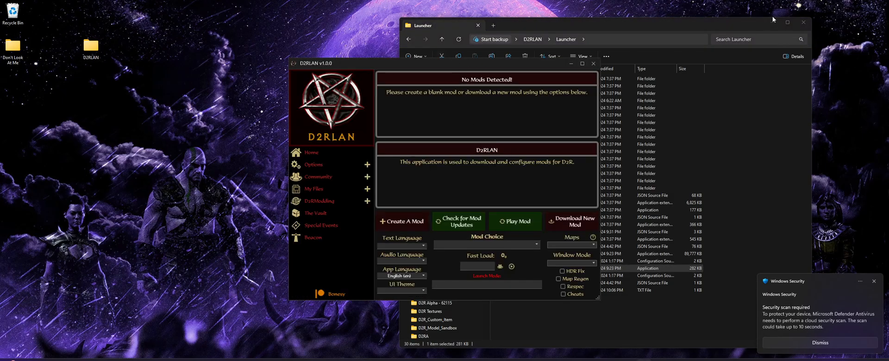
pyautogui.click(802, 22)
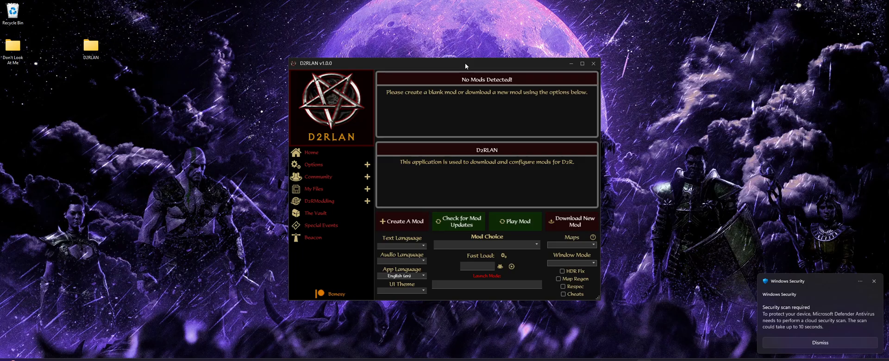
pyautogui.moveTo(466, 63); pyautogui.dragTo(510, 57)
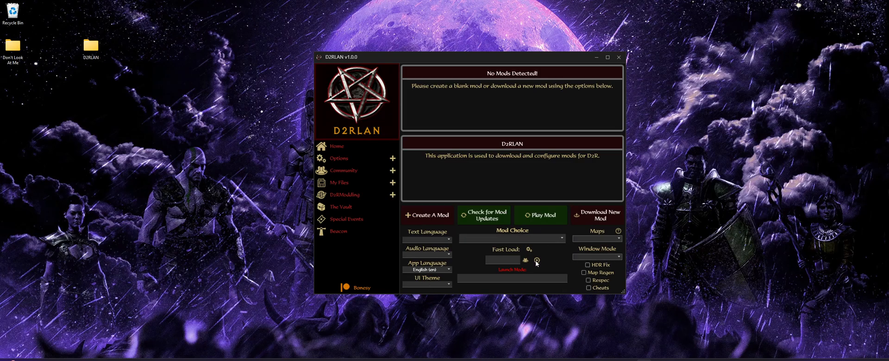
pyautogui.moveTo(558, 261)
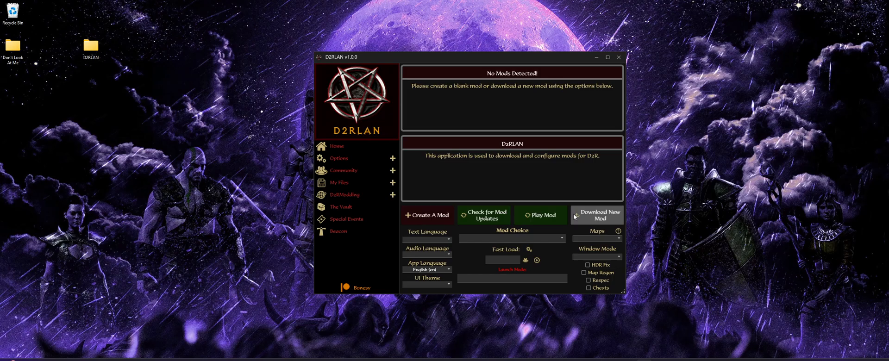
# Step: Install Base TCP Files from the mod database and acknowledge the Mod Installed message
pyautogui.click(596, 215)
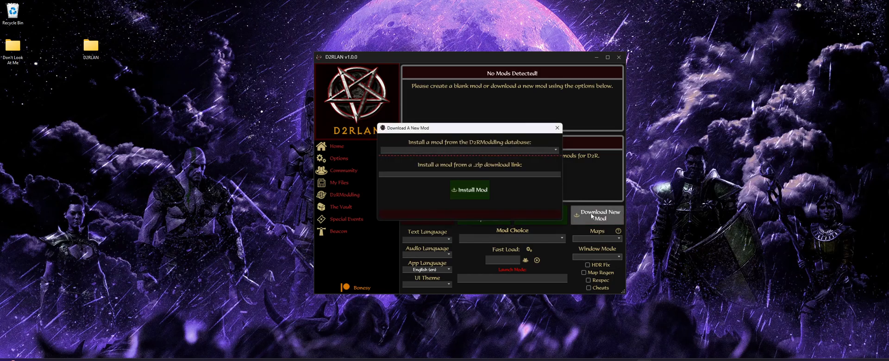
pyautogui.click(468, 149)
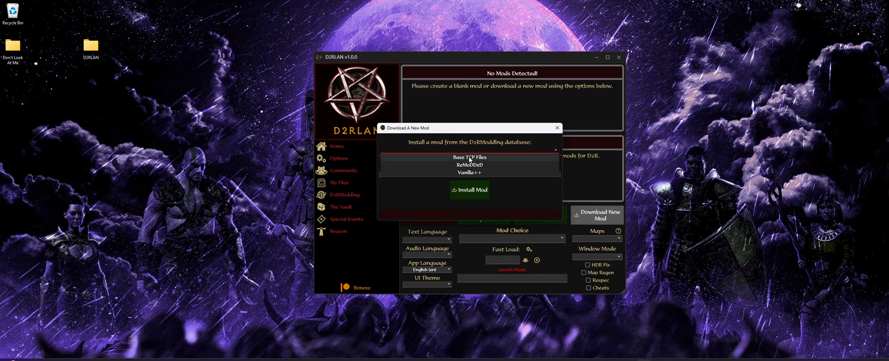
pyautogui.click(468, 157)
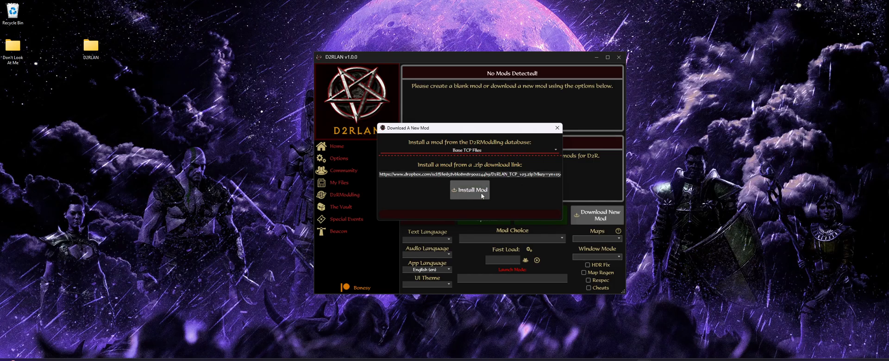
pyautogui.click(469, 190)
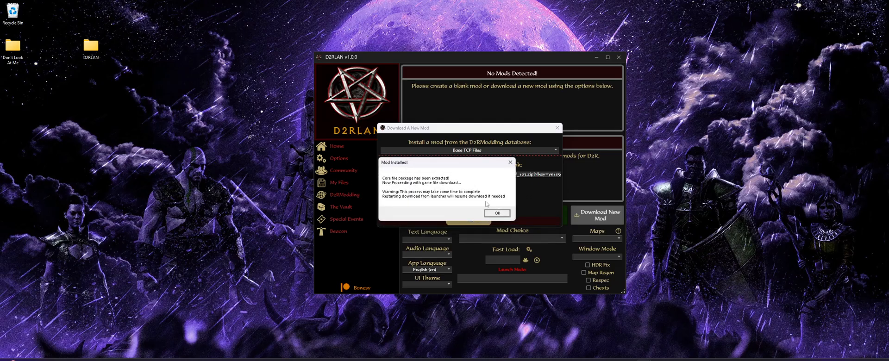
pyautogui.click(495, 213)
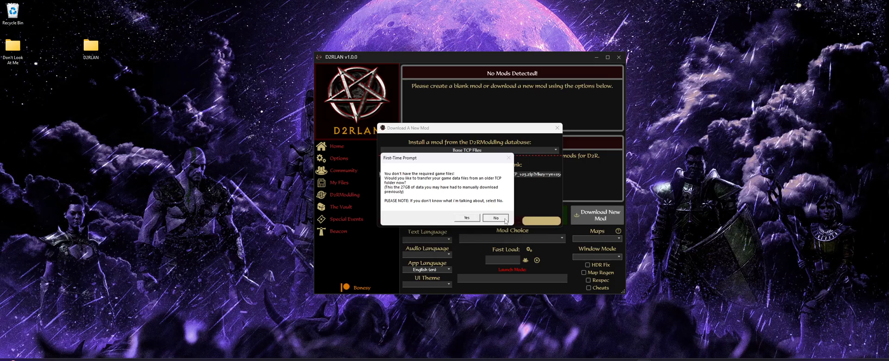
# Step: Decline transferring game files from an older TCP folder on the First-Time Prompt
pyautogui.click(495, 217)
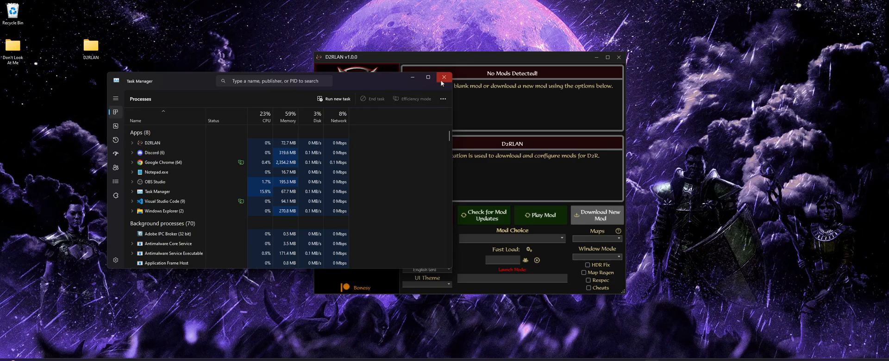
# Step: Close Task Manager and then the D2RLAN launcher window
pyautogui.click(444, 77)
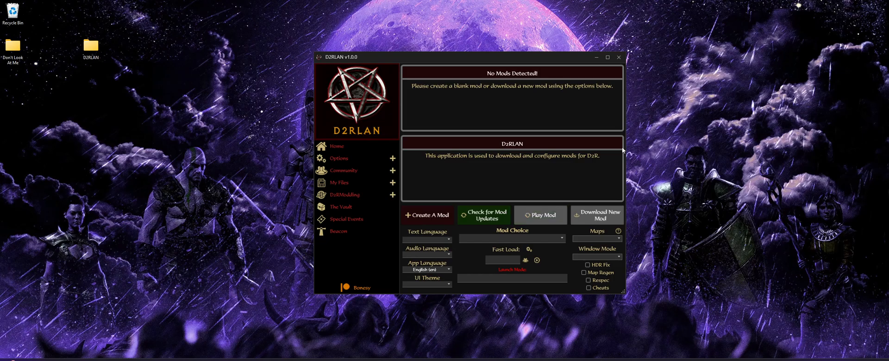
pyautogui.click(617, 56)
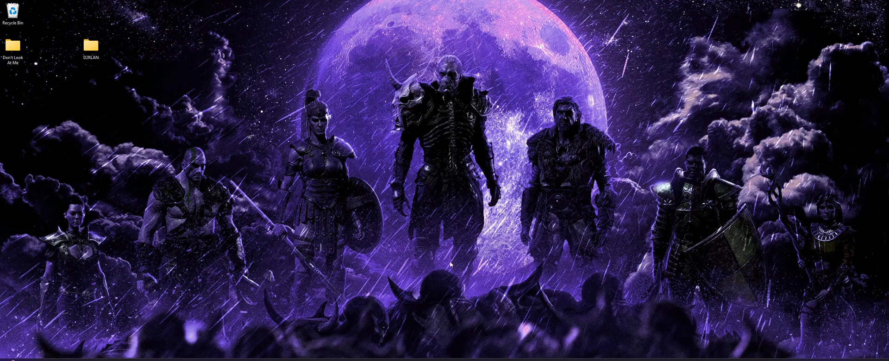
pyautogui.moveTo(460, 261)
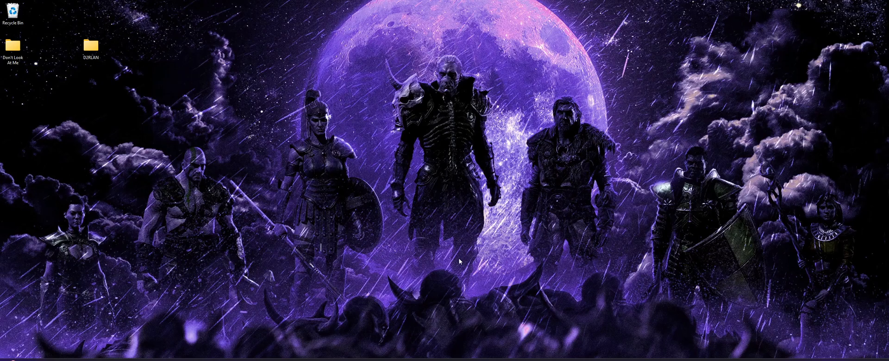
pyautogui.moveTo(611, 319)
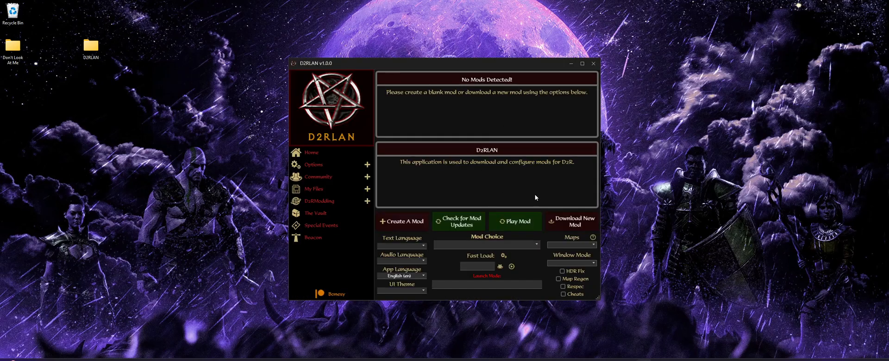
# Step: Reinstall Base TCP Files and agree to transfer game files from an older folder
pyautogui.click(572, 222)
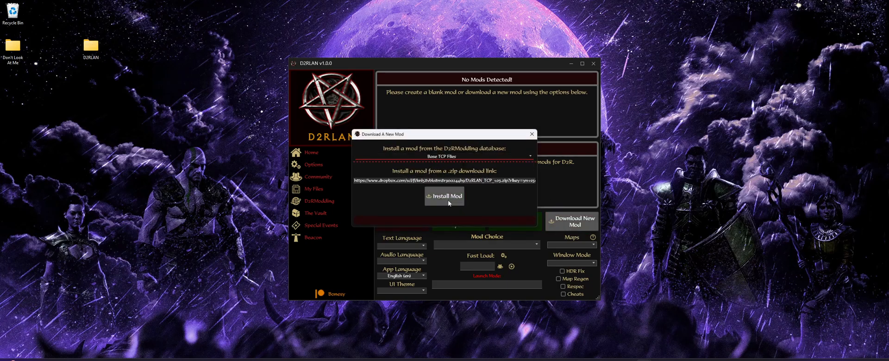
pyautogui.click(444, 196)
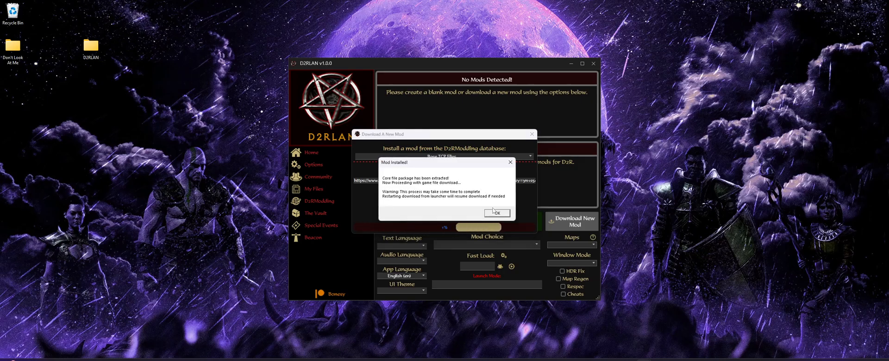
pyautogui.click(494, 213)
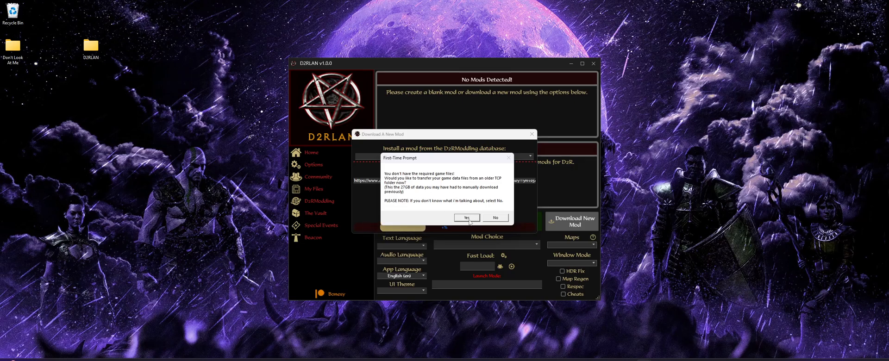
pyautogui.click(465, 217)
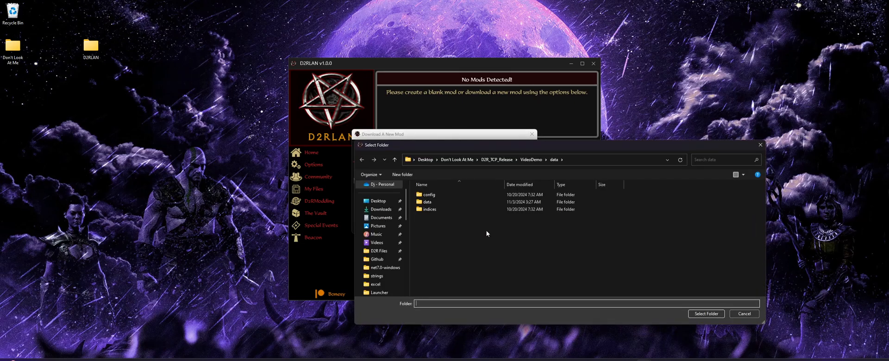
pyautogui.moveTo(430, 209)
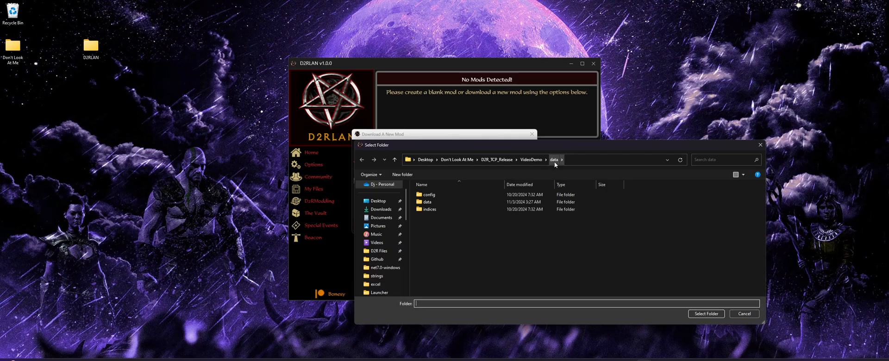
pyautogui.moveTo(532, 173)
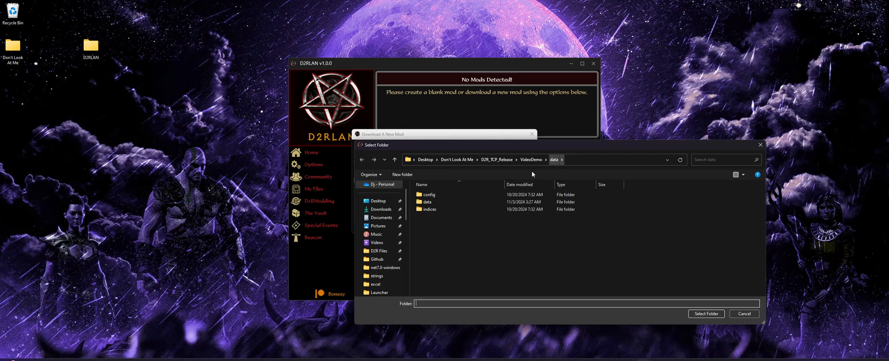
# Step: Select the VideoDemo\data folder as the transfer location
pyautogui.click(429, 209)
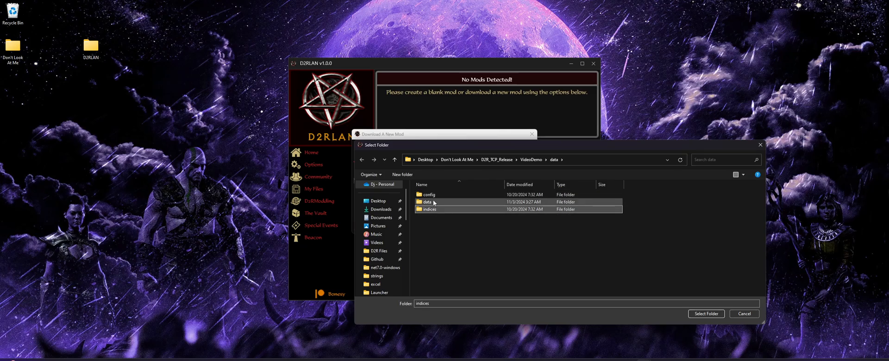
pyautogui.click(428, 195)
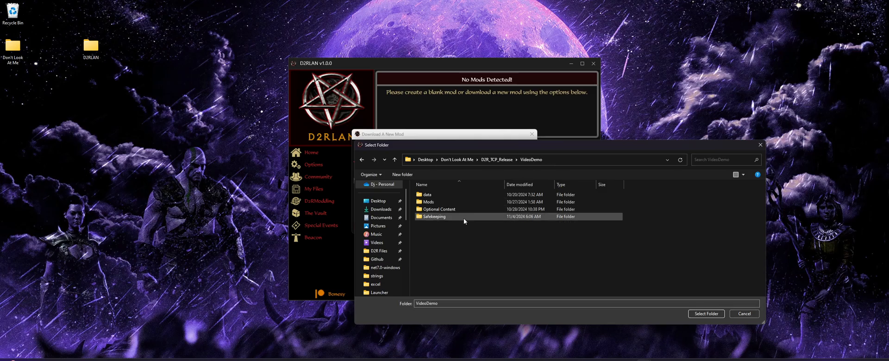
pyautogui.doubleClick(427, 194)
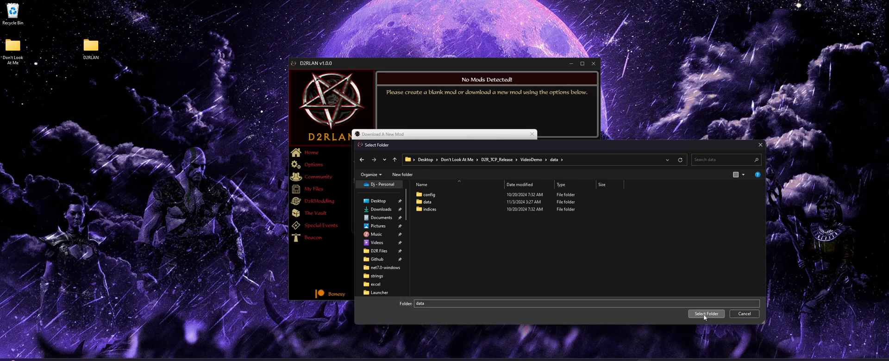
pyautogui.click(706, 314)
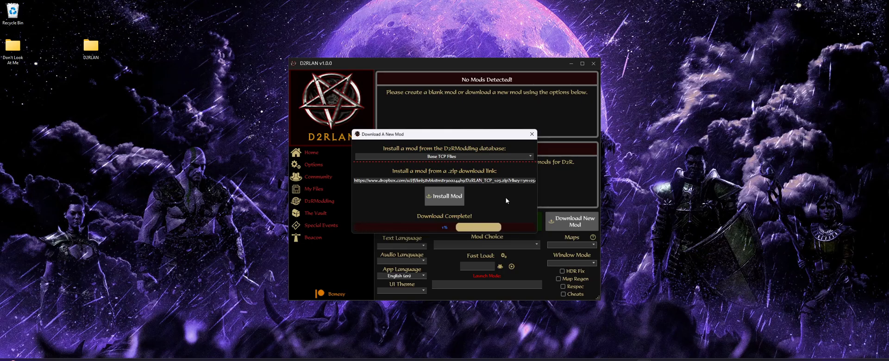
# Step: Acknowledge the extraction message, then reopen and close the Download New Mod window
pyautogui.click(444, 197)
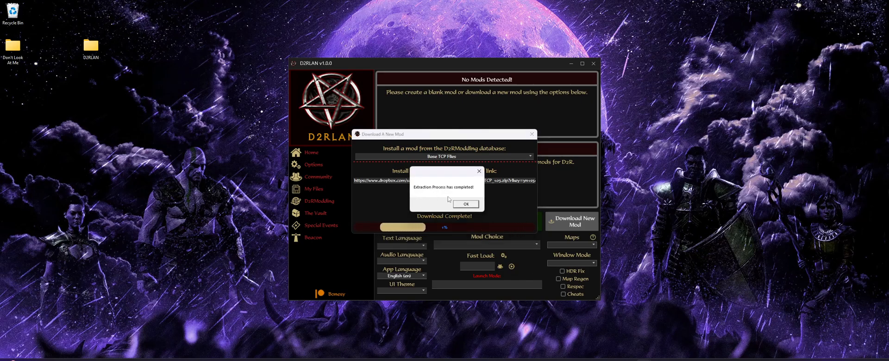
pyautogui.click(465, 204)
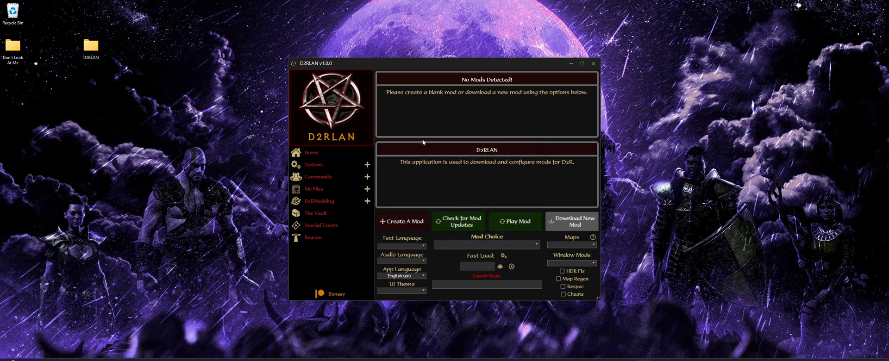
pyautogui.moveTo(520, 201)
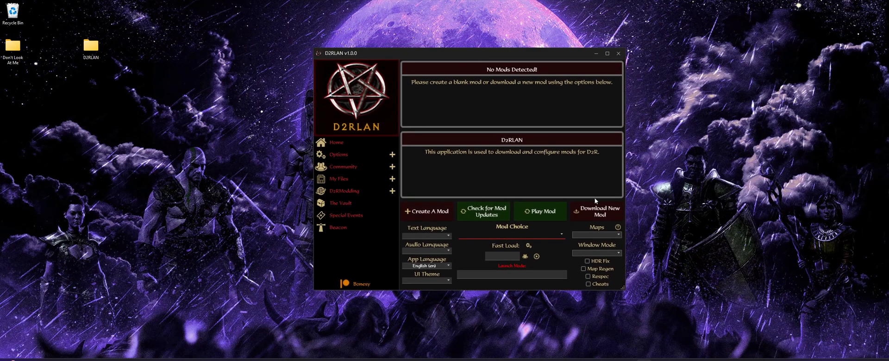
pyautogui.click(595, 212)
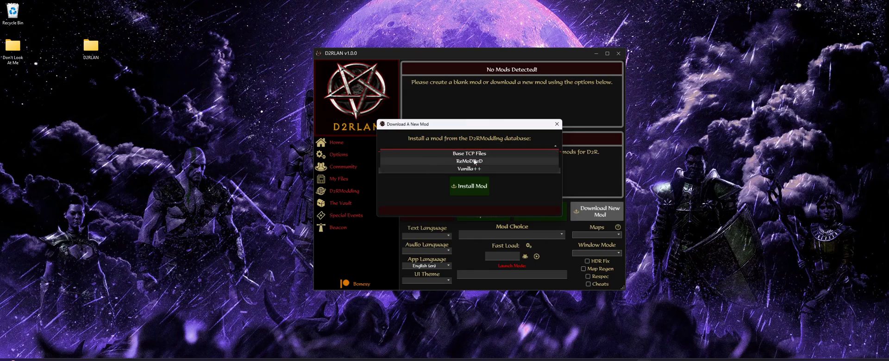
pyautogui.click(468, 146)
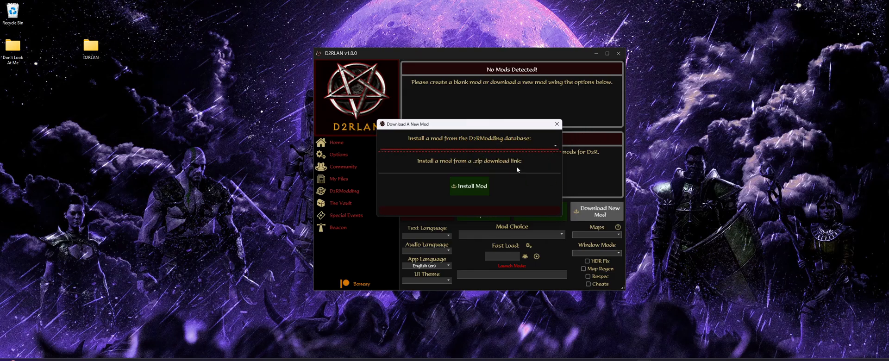
pyautogui.click(555, 123)
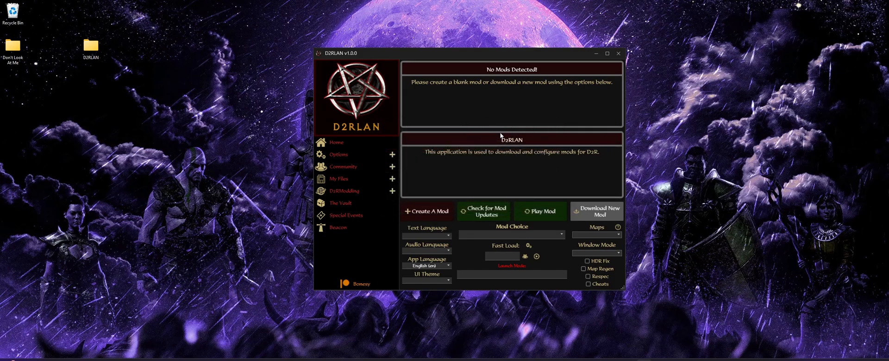
pyautogui.moveTo(596, 211)
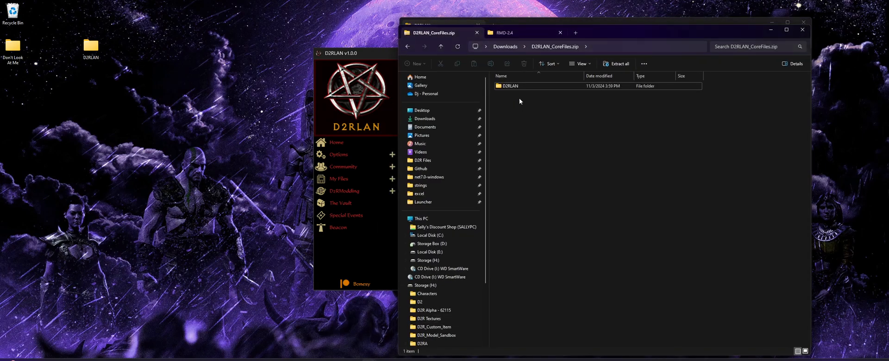
# Step: Browse from the D2RLAN folder into D2R\Mods to find RMD-MP and TCP
pyautogui.click(503, 32)
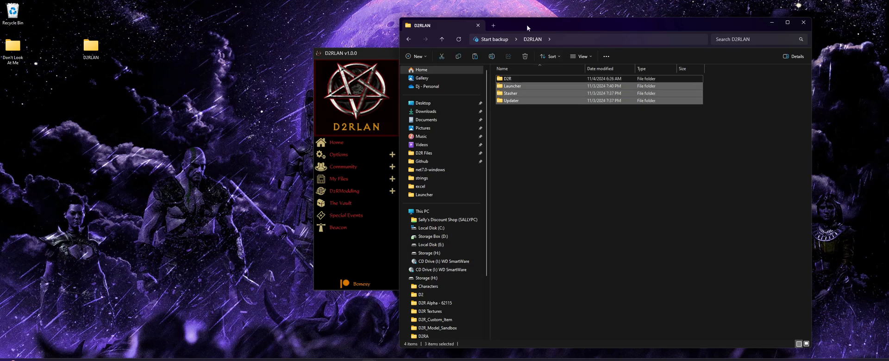
pyautogui.click(507, 78)
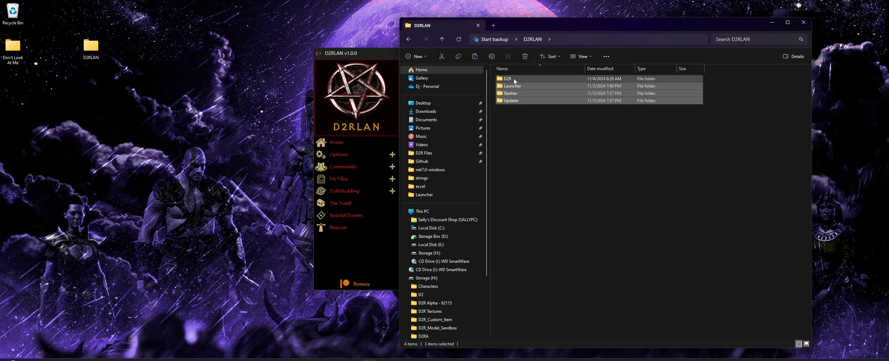
pyautogui.doubleClick(508, 78)
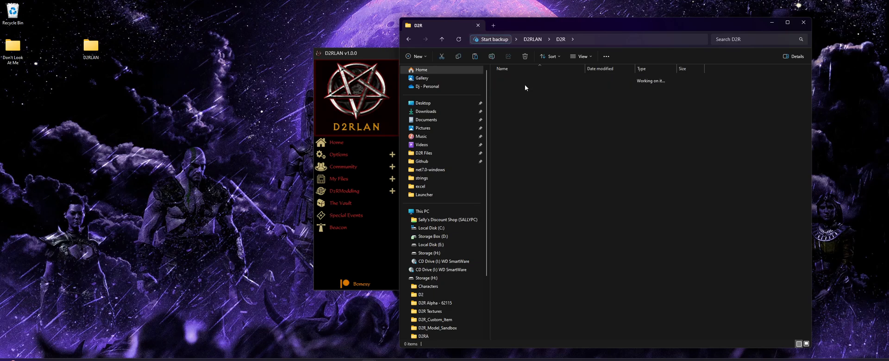
pyautogui.rightClick(525, 88)
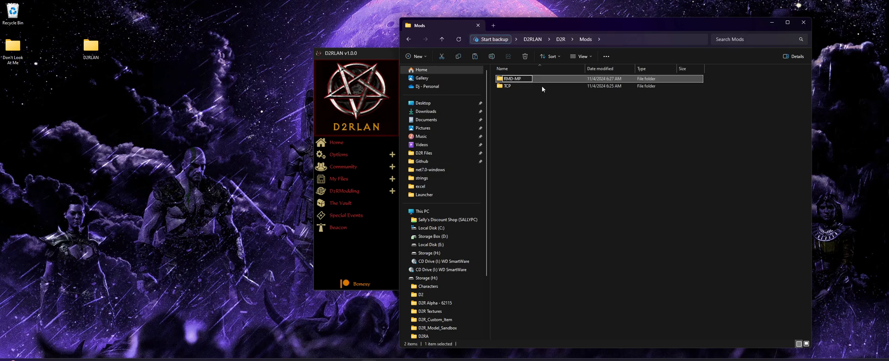
pyautogui.doubleClick(514, 78)
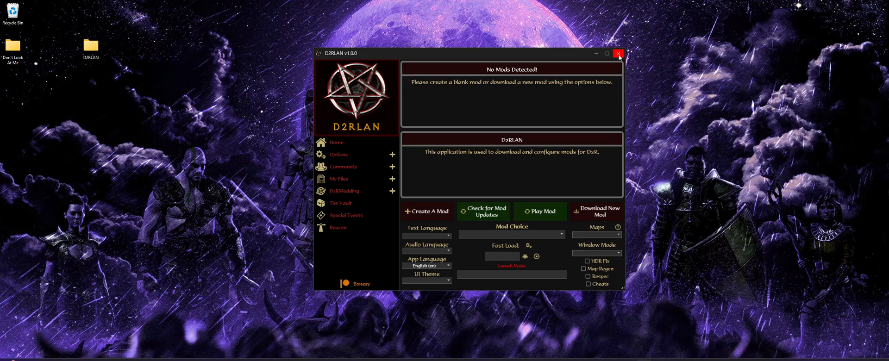
# Step: Close D2RLAN and relaunch it so RMD-MP is detected
pyautogui.click(617, 53)
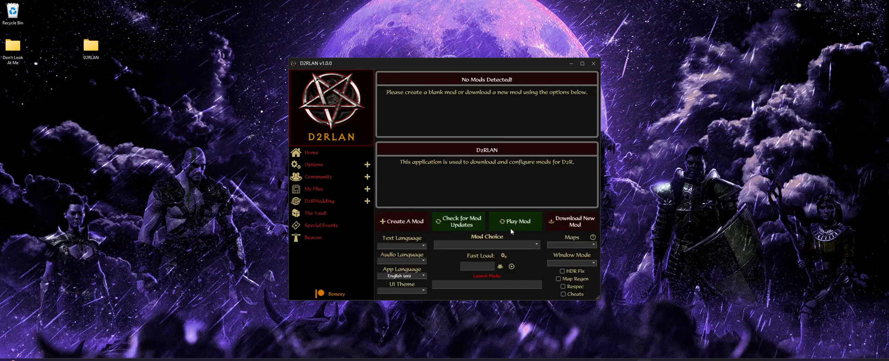
pyautogui.click(485, 245)
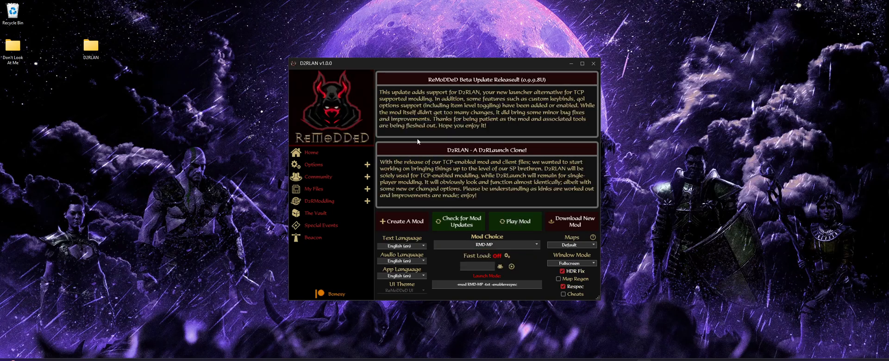
pyautogui.moveTo(493, 127)
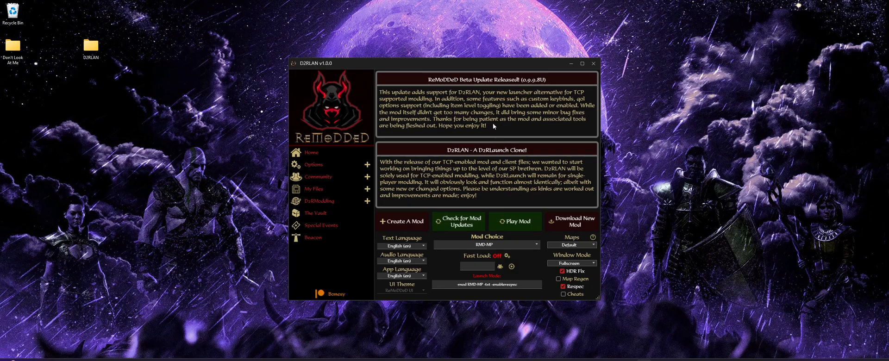
pyautogui.moveTo(521, 273)
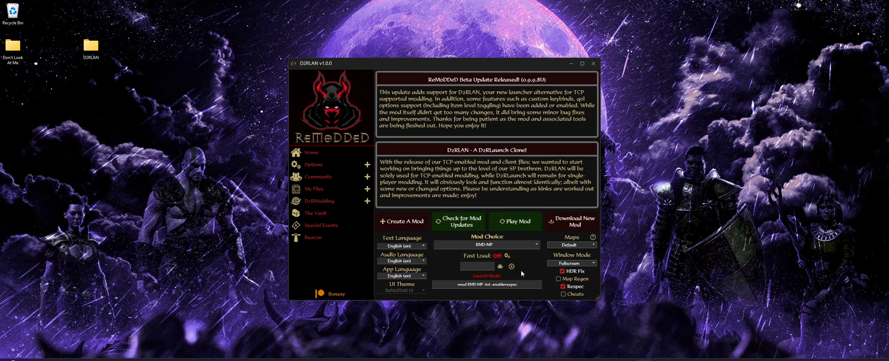
pyautogui.moveTo(529, 240)
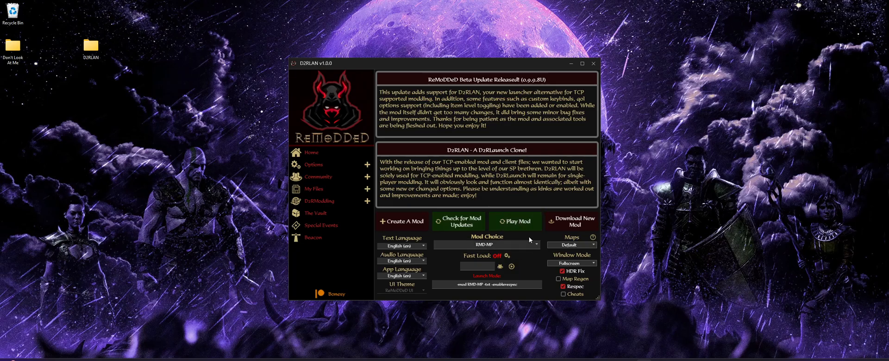
pyautogui.moveTo(530, 265)
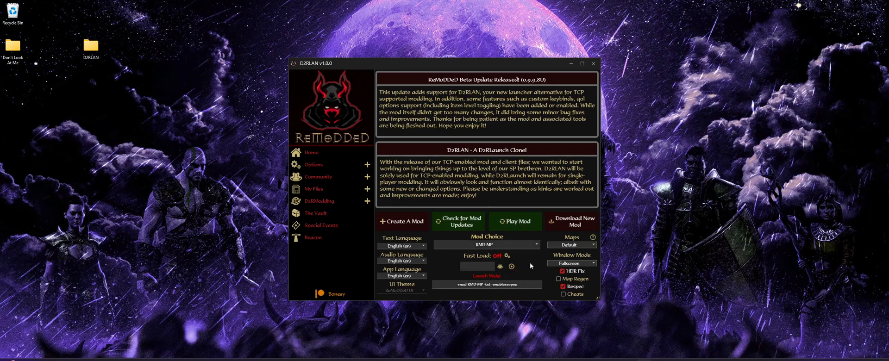
pyautogui.moveTo(456, 69)
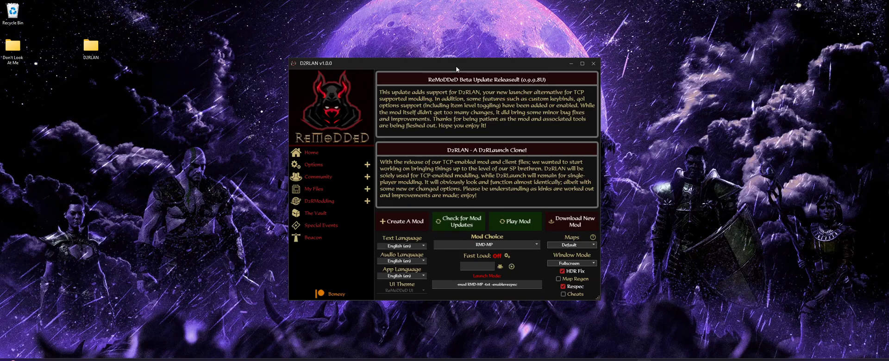
pyautogui.moveTo(457, 66)
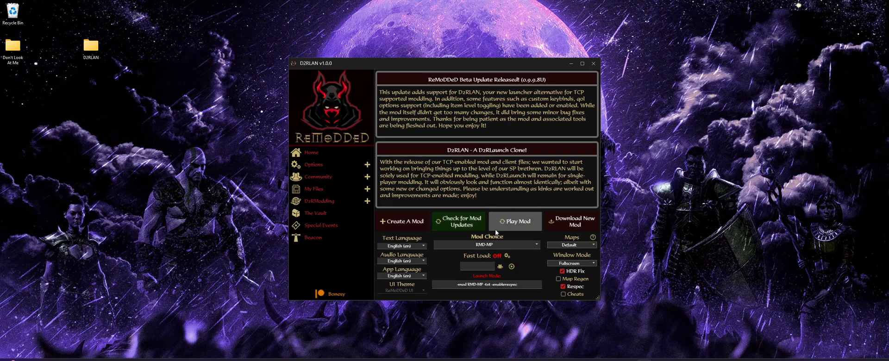
# Step: Toggle Cheats on and back off so launch arguments keep only respec
pyautogui.click(562, 294)
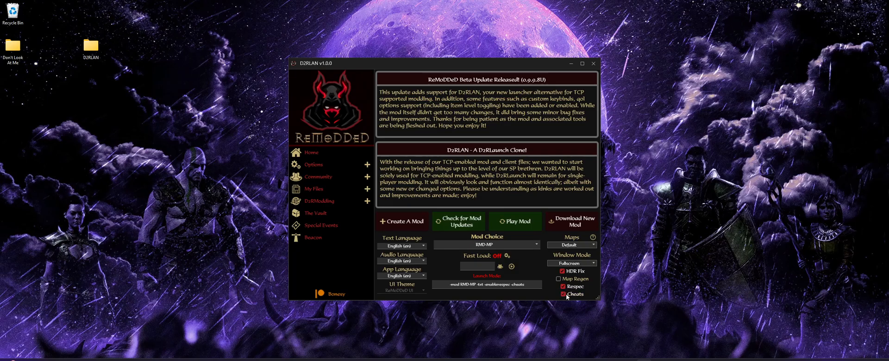
pyautogui.click(562, 295)
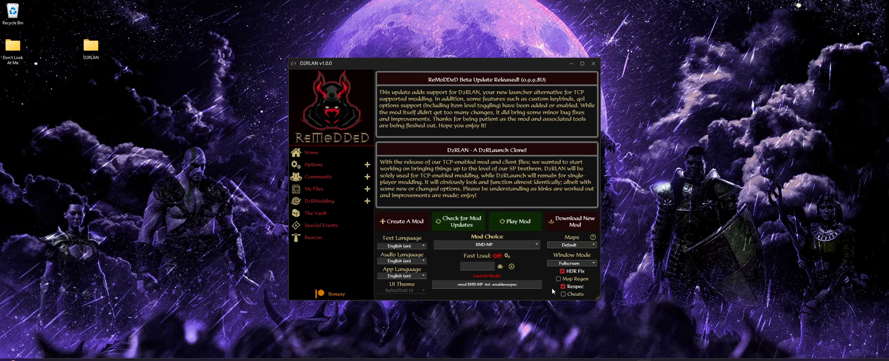
pyautogui.click(313, 238)
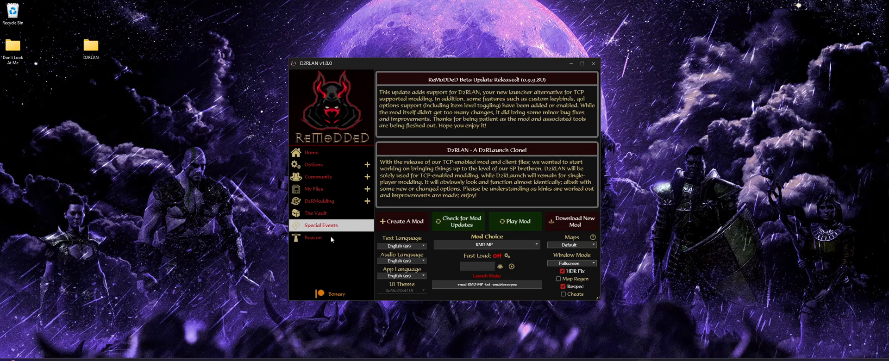
pyautogui.moveTo(333, 278)
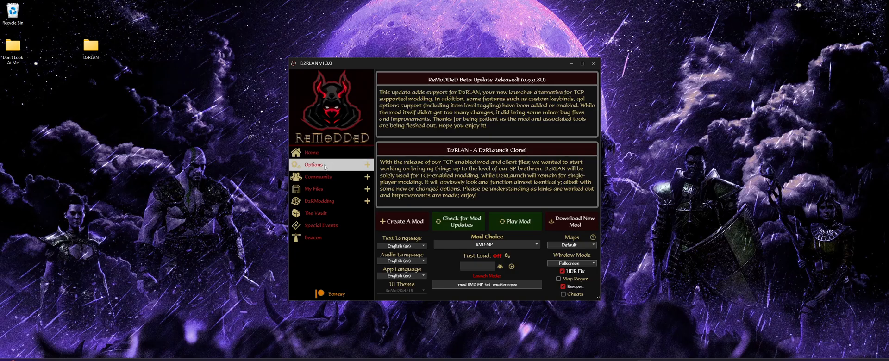
# Step: Open QoL Options and view Monster HP Bar modes: Retail, Basic, Advanced
pyautogui.click(313, 164)
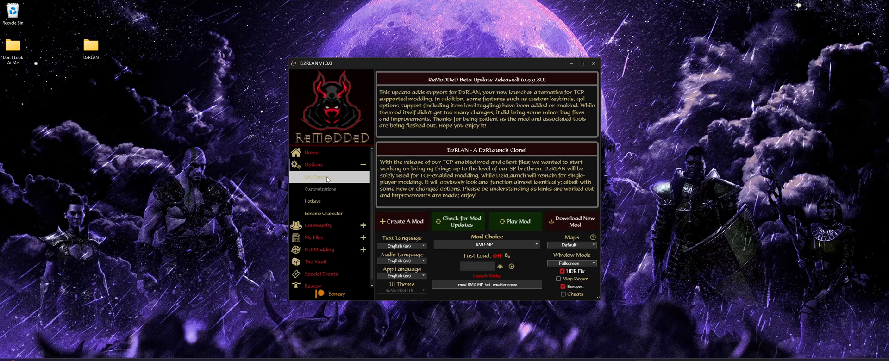
pyautogui.click(318, 177)
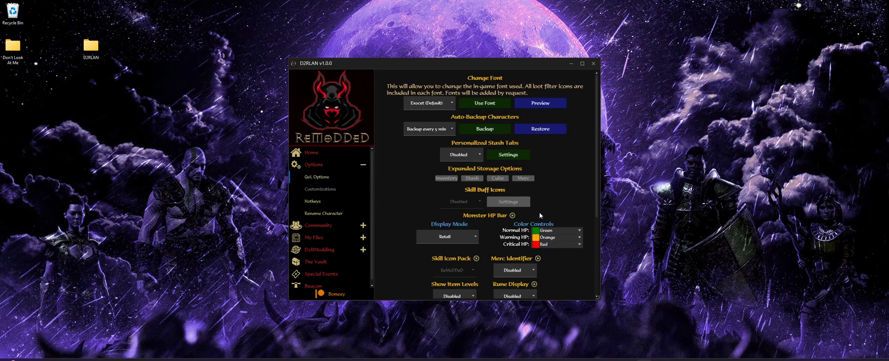
pyautogui.scroll(-3)
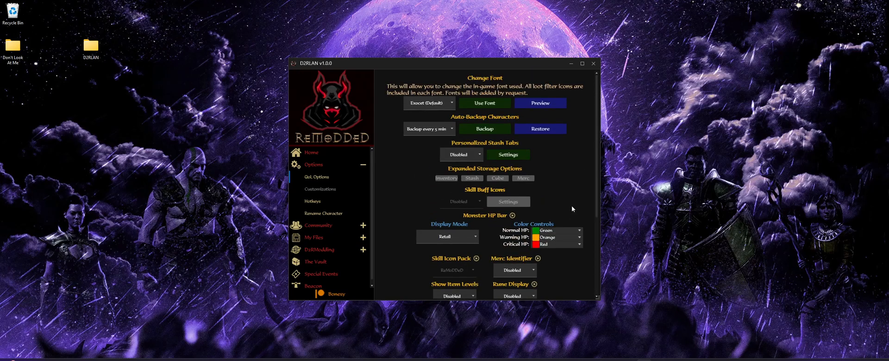
pyautogui.scroll(-3)
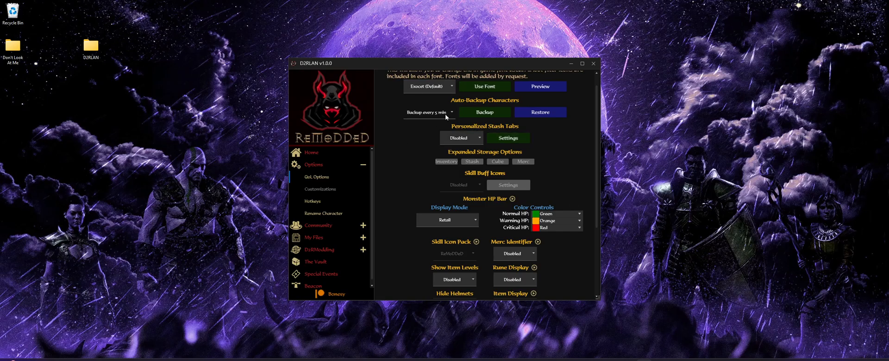
pyautogui.moveTo(468, 104)
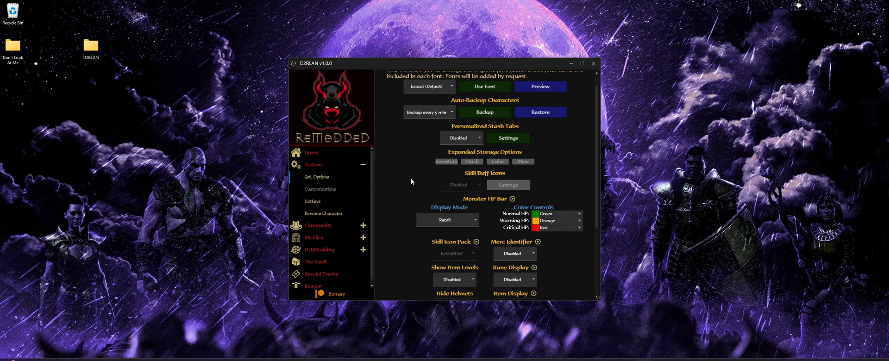
pyautogui.moveTo(477, 203)
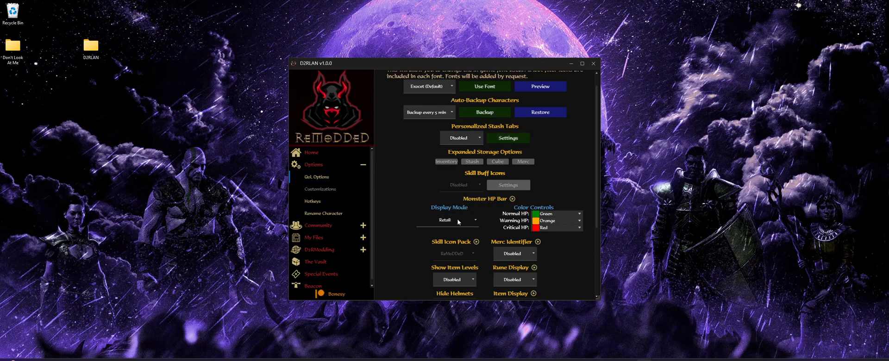
pyautogui.click(447, 220)
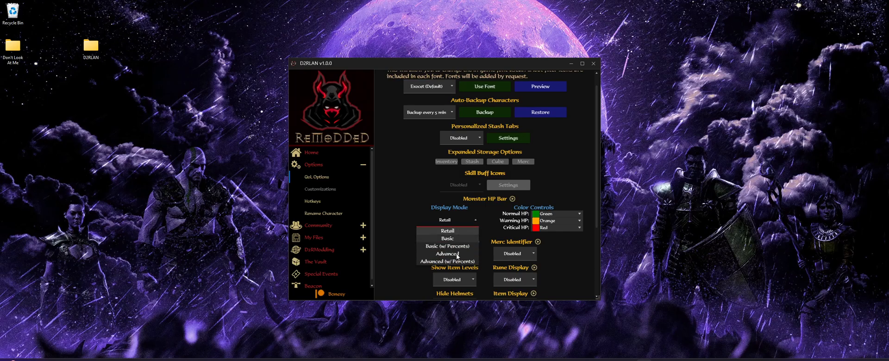
pyautogui.moveTo(451, 261)
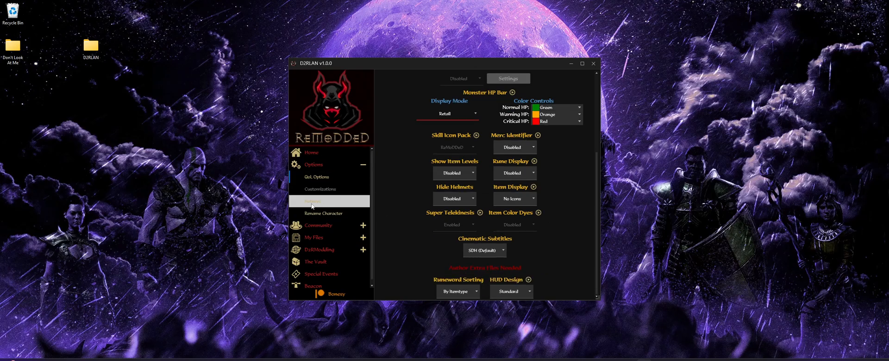
pyautogui.click(313, 201)
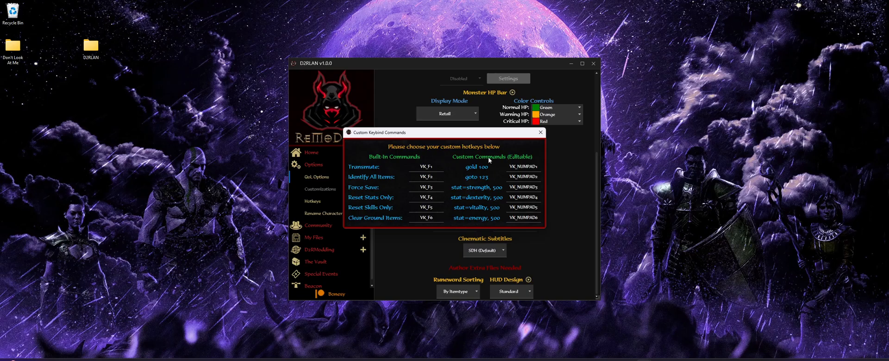
pyautogui.moveTo(486, 141)
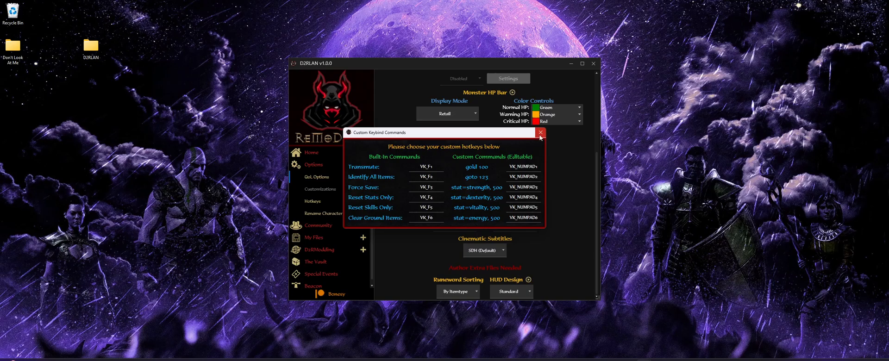
pyautogui.click(539, 132)
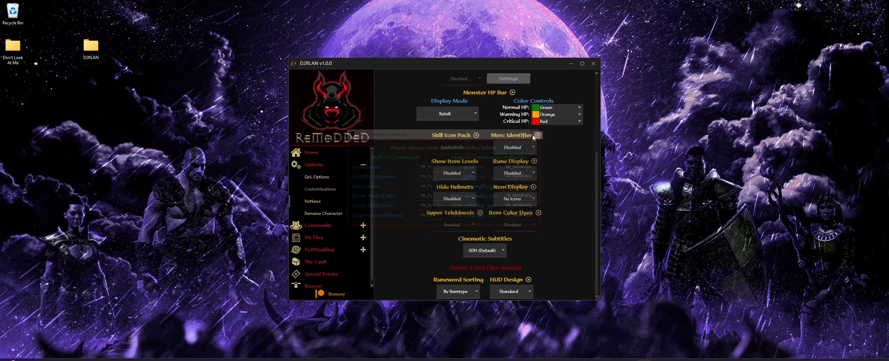
pyautogui.click(315, 261)
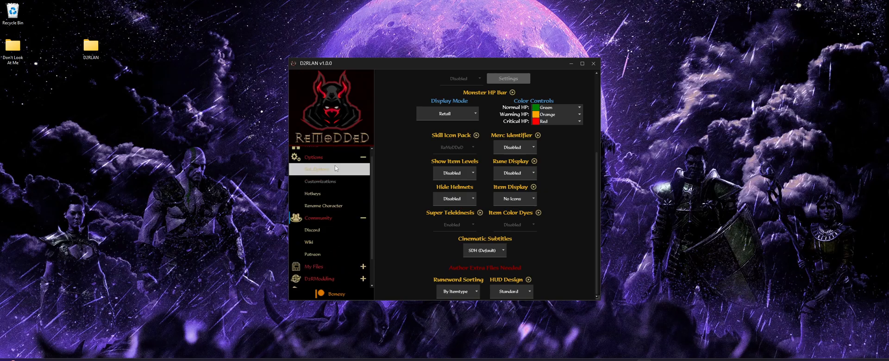
# Step: Collapse Options, expand My Files, and go back to Home with RMD-MP chosen
pyautogui.click(313, 157)
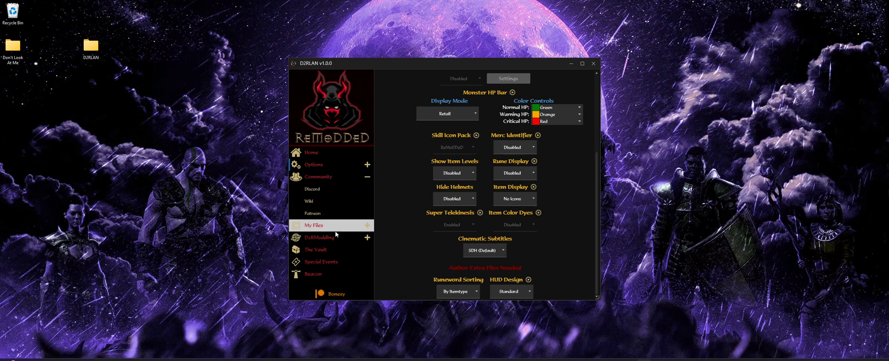
pyautogui.click(315, 224)
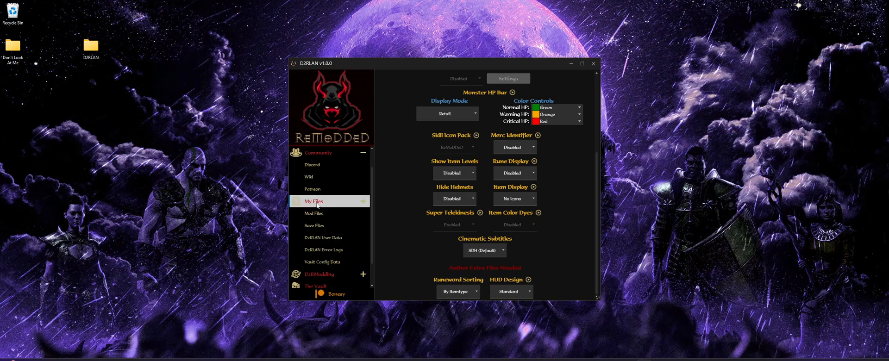
pyautogui.click(310, 152)
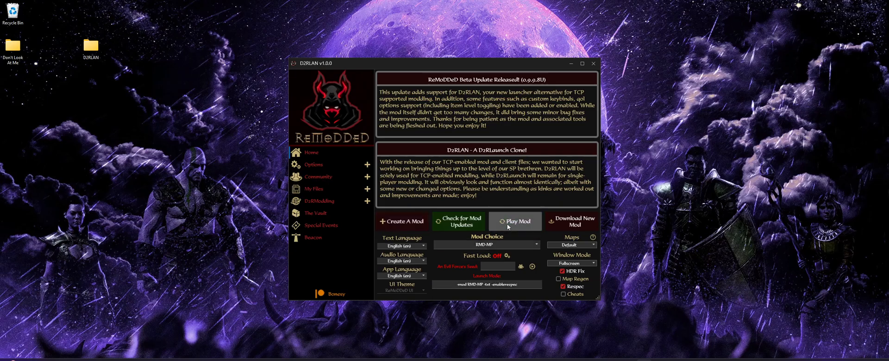
# Step: Play the RMD-MP mod to start Diablo II: Resurrected
pyautogui.click(514, 221)
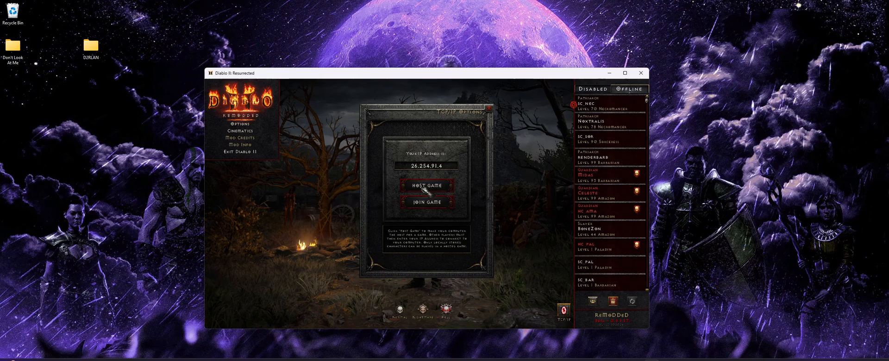
# Step: Host a TCP/IP game and switch to the stash tab shared with offline characters
pyautogui.click(432, 186)
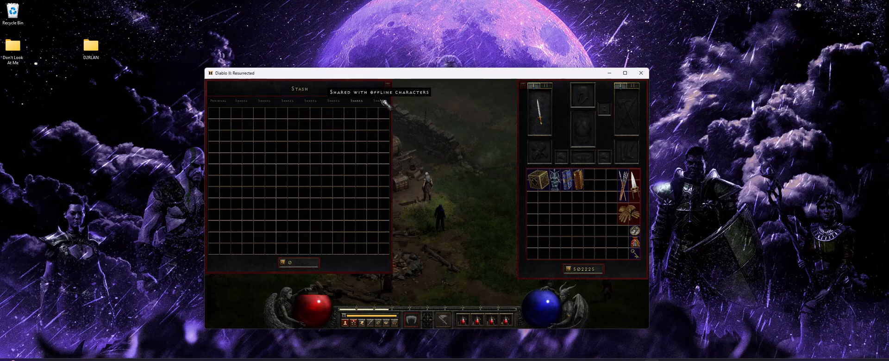
pyautogui.click(241, 101)
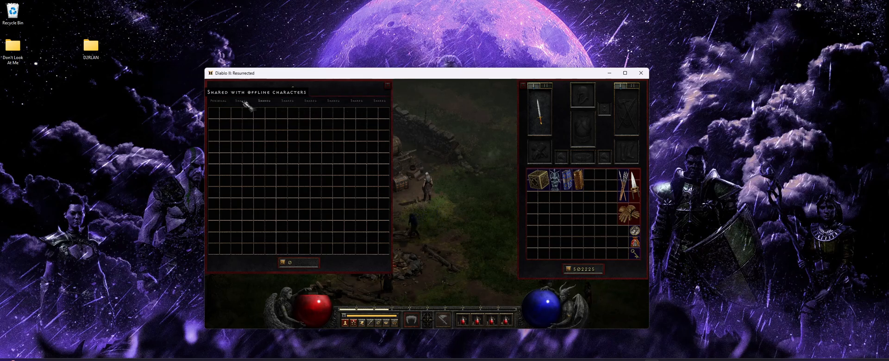